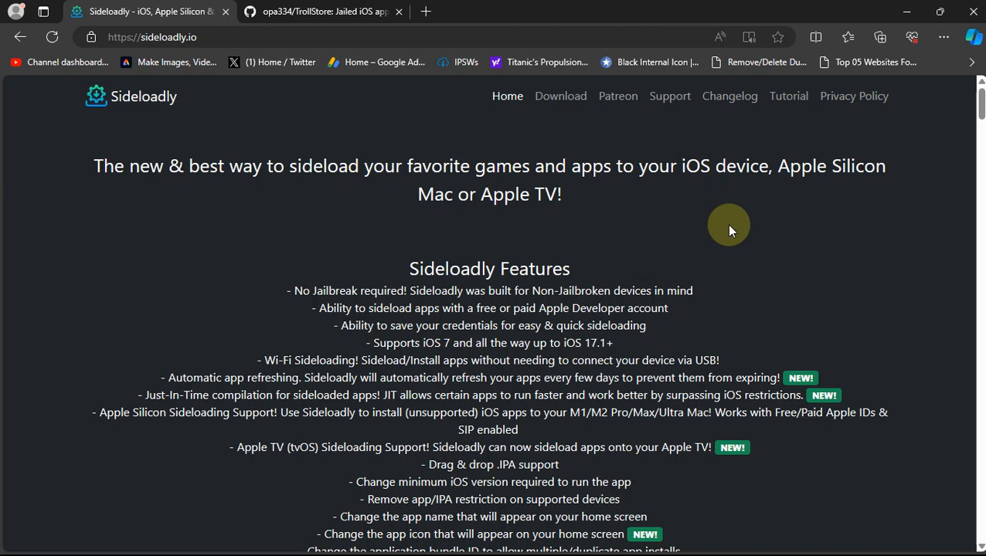
pyautogui.moveTo(731, 227)
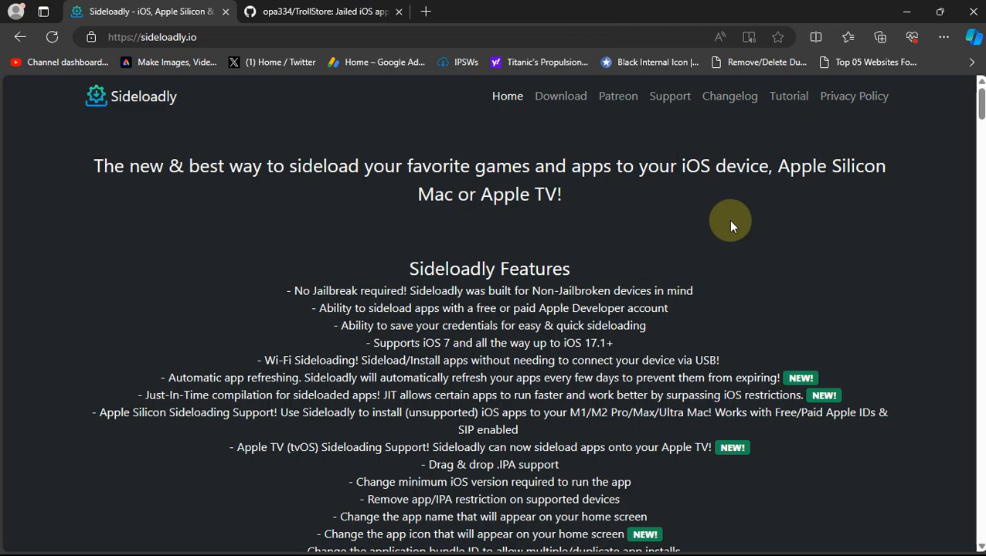
# Step: Scroll to the Important Windows iTunes/iCloud notice and the Download Sideloadly buttons
pyautogui.scroll(-3)
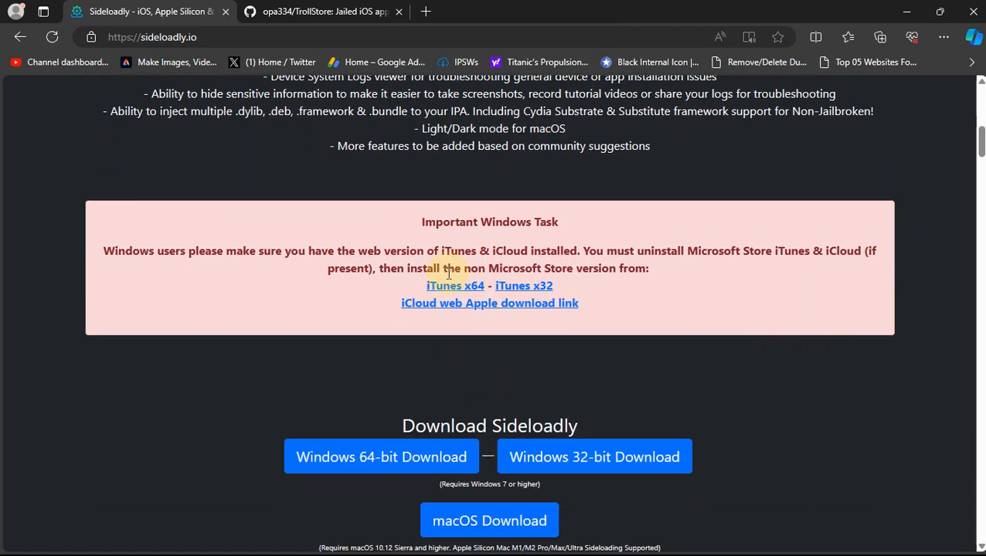
pyautogui.moveTo(455, 286)
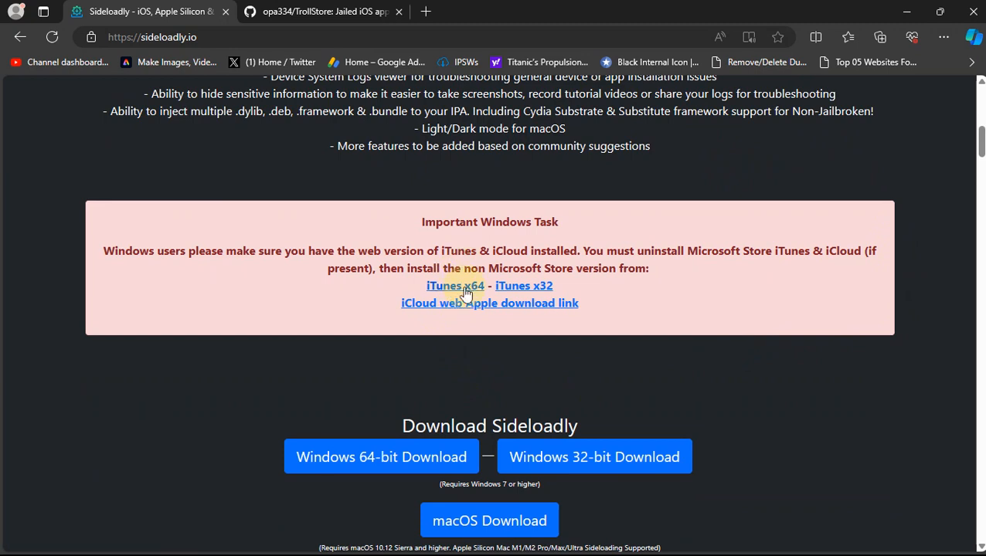
pyautogui.moveTo(495, 308)
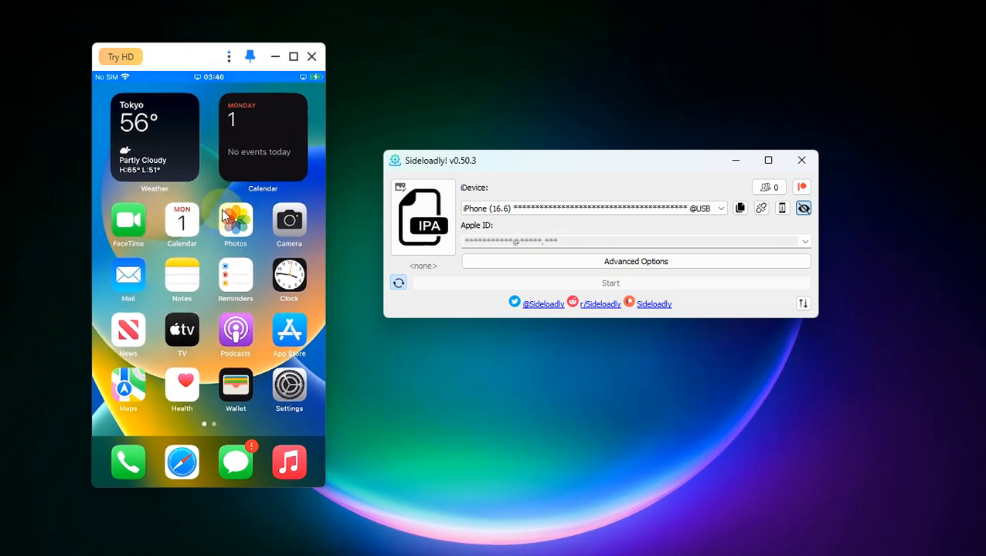
pyautogui.moveTo(548, 178)
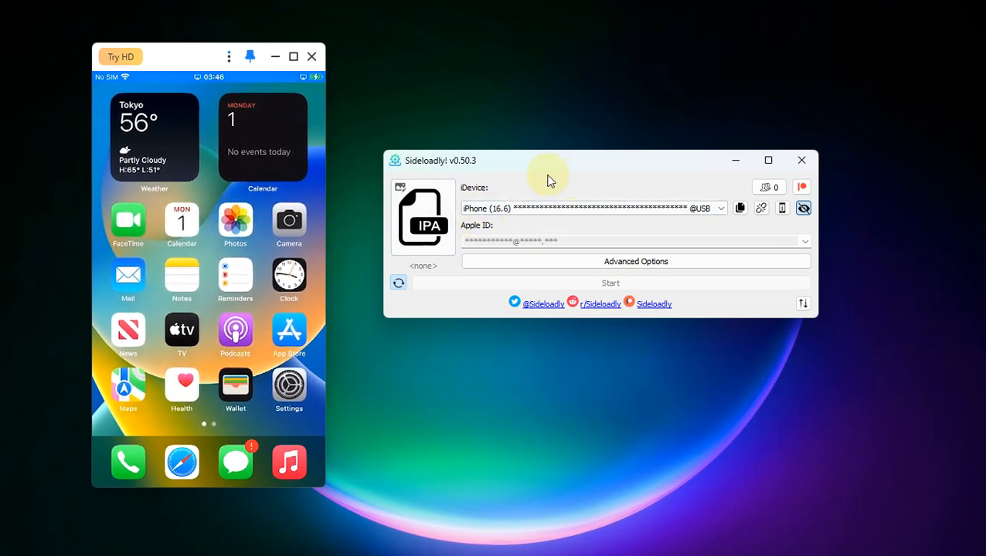
pyautogui.moveTo(581, 172)
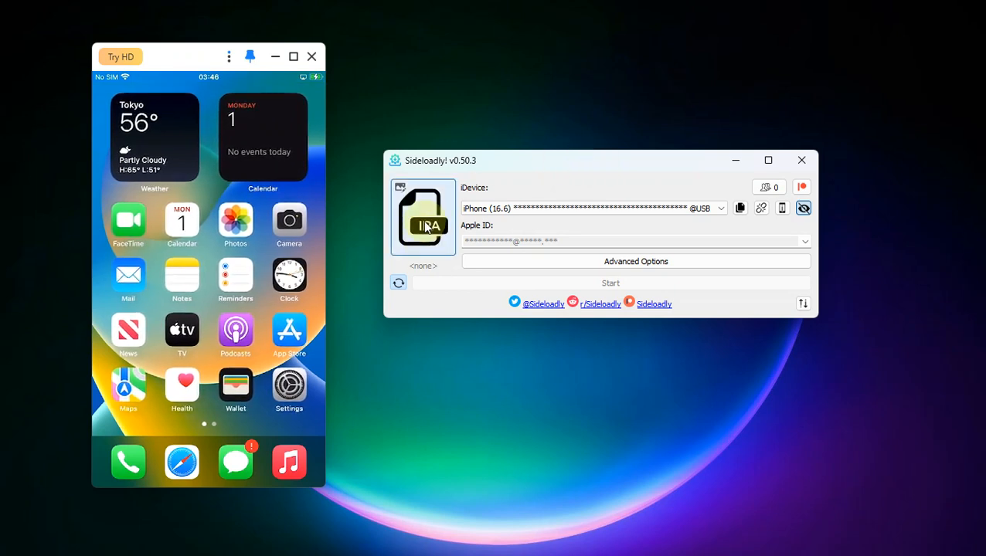
# Step: Load UTM.ipa in Sideloadly, start sideloading to the iPhone, and show the log
pyautogui.click(423, 216)
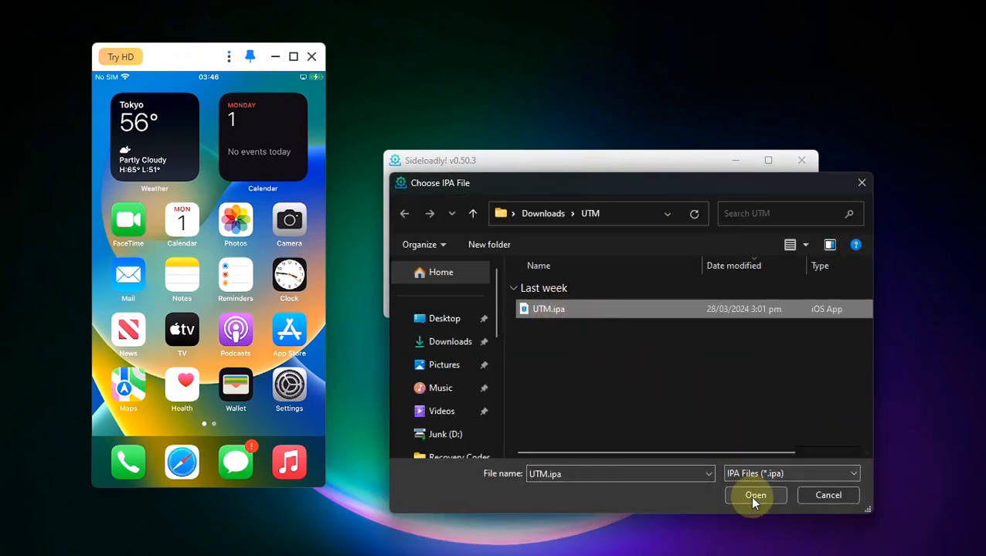
pyautogui.click(755, 495)
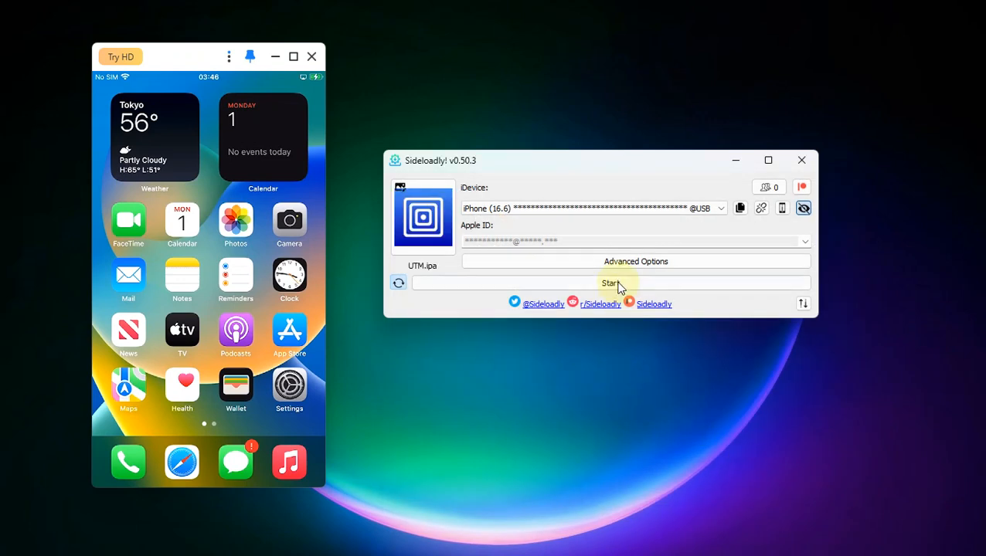
pyautogui.click(610, 283)
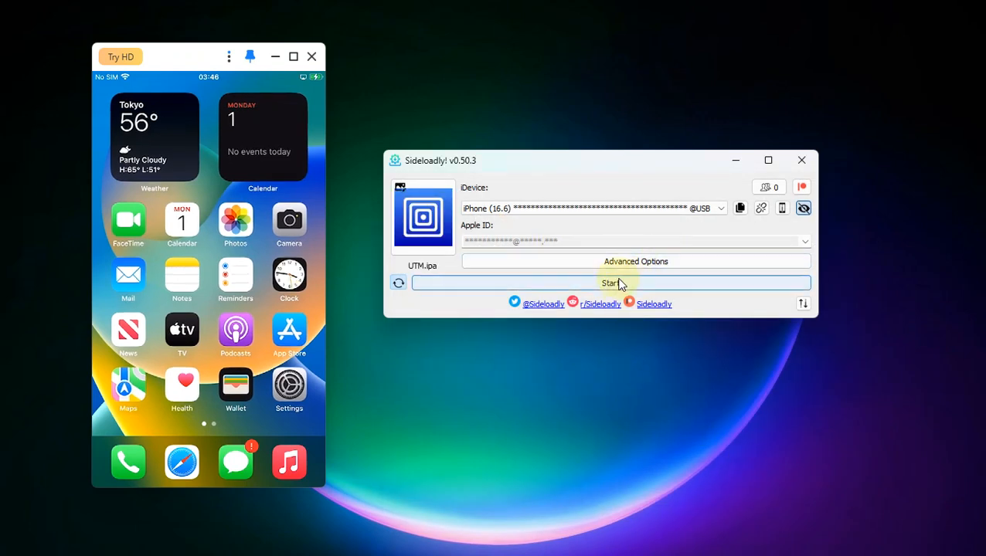
pyautogui.click(611, 283)
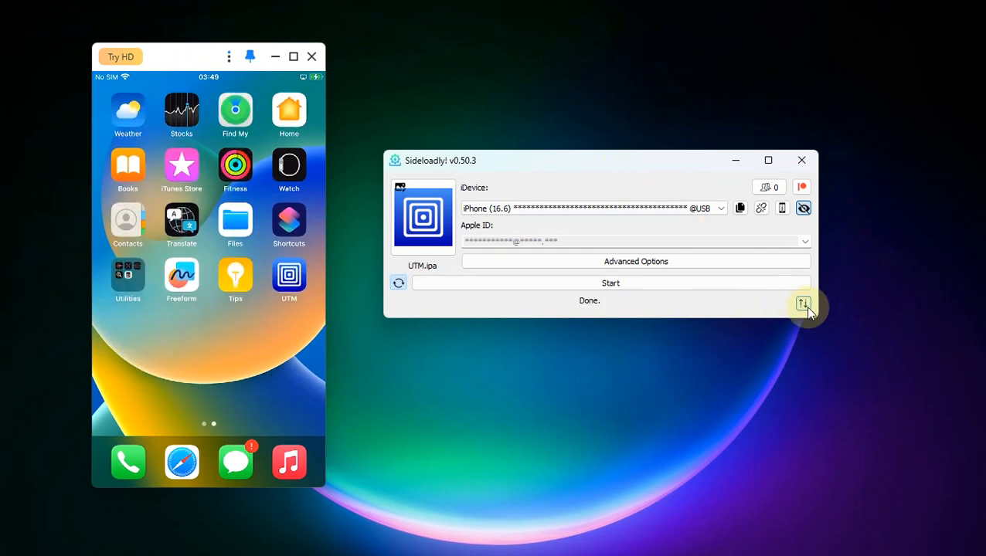
pyautogui.click(804, 303)
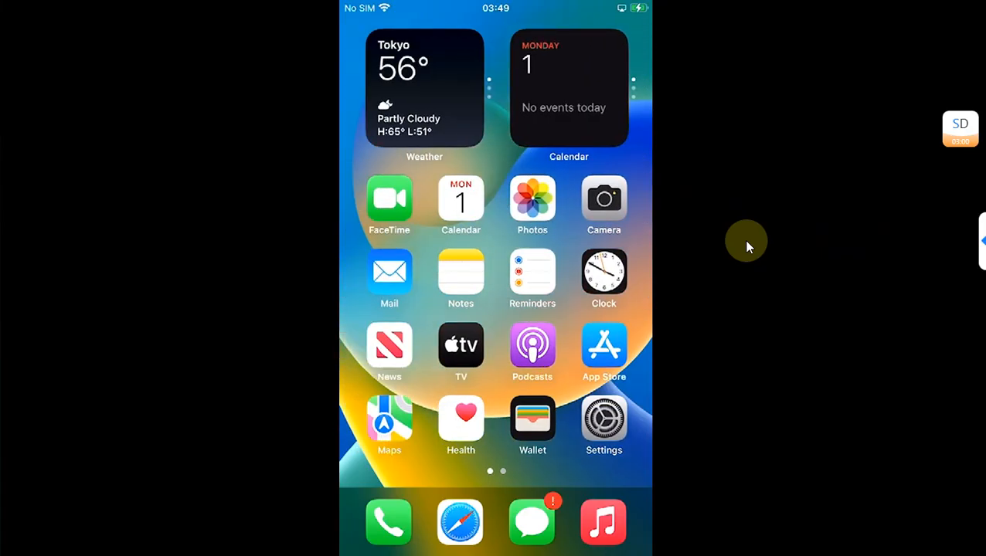
# Step: Dismiss the Developer Mode restart prompt in Settings and go to General settings
pyautogui.click(604, 421)
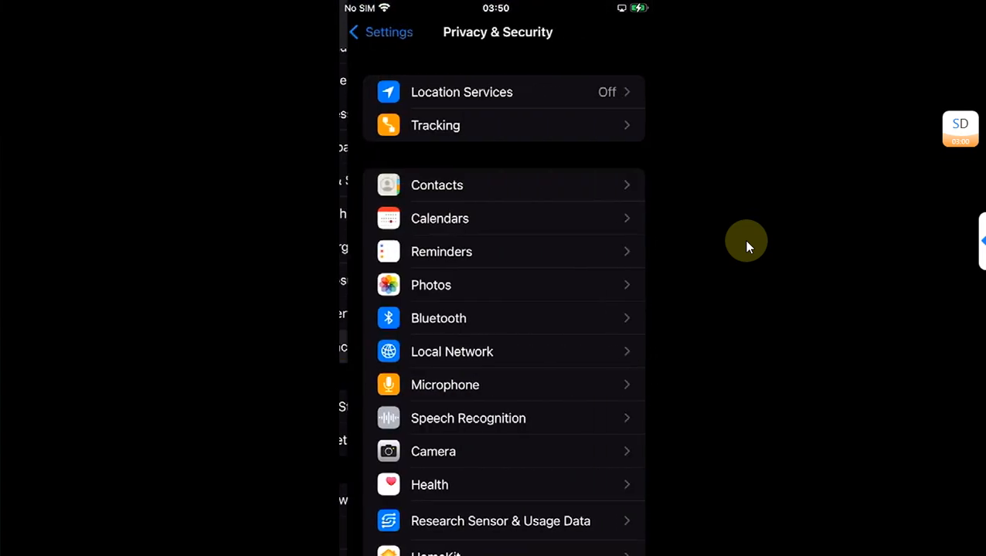
pyautogui.scroll(-3)
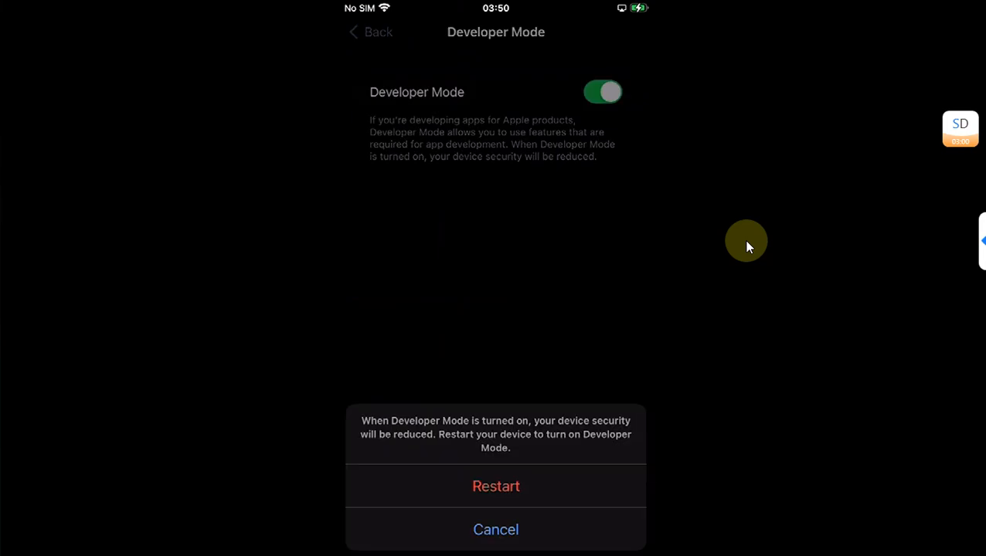
pyautogui.click(495, 486)
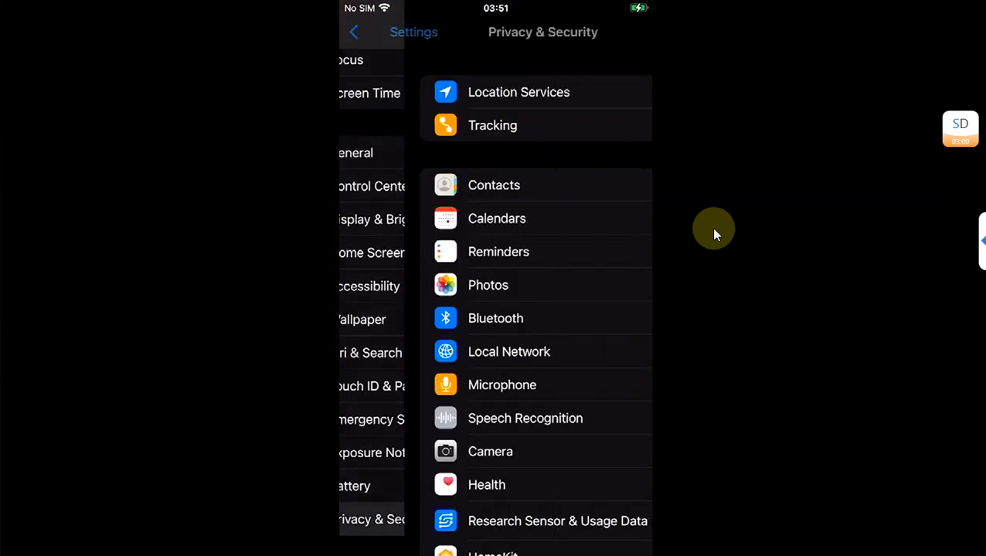
pyautogui.scroll(-3)
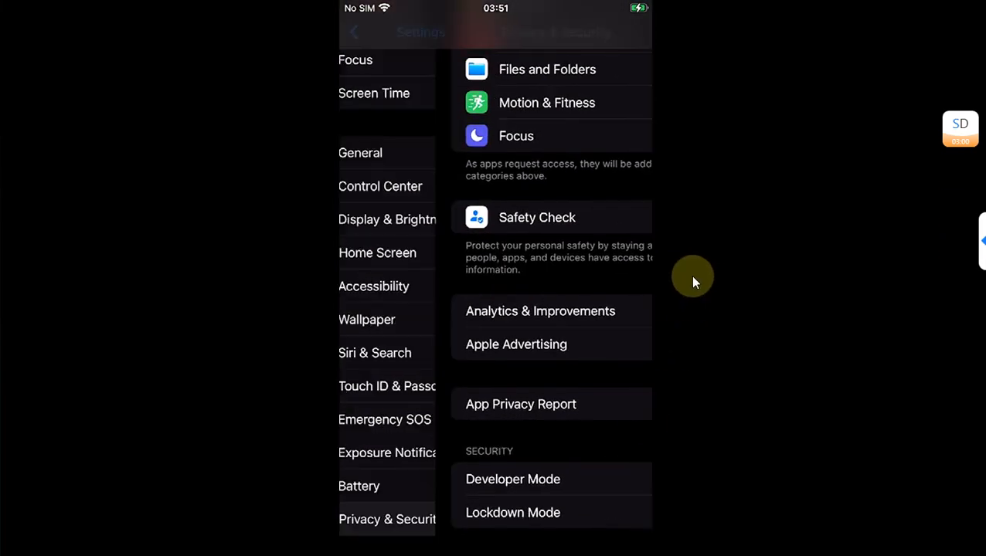
pyautogui.click(360, 152)
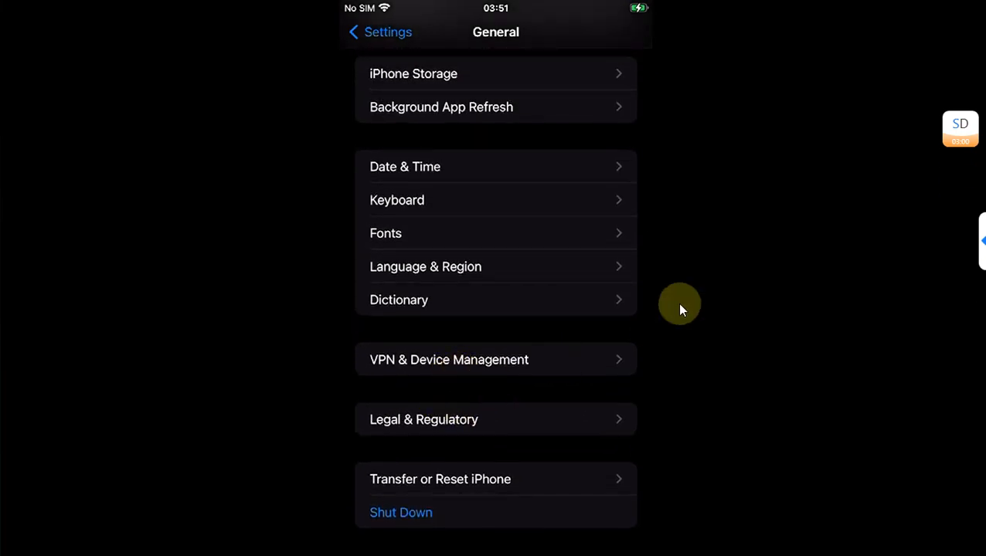
pyautogui.moveTo(695, 278)
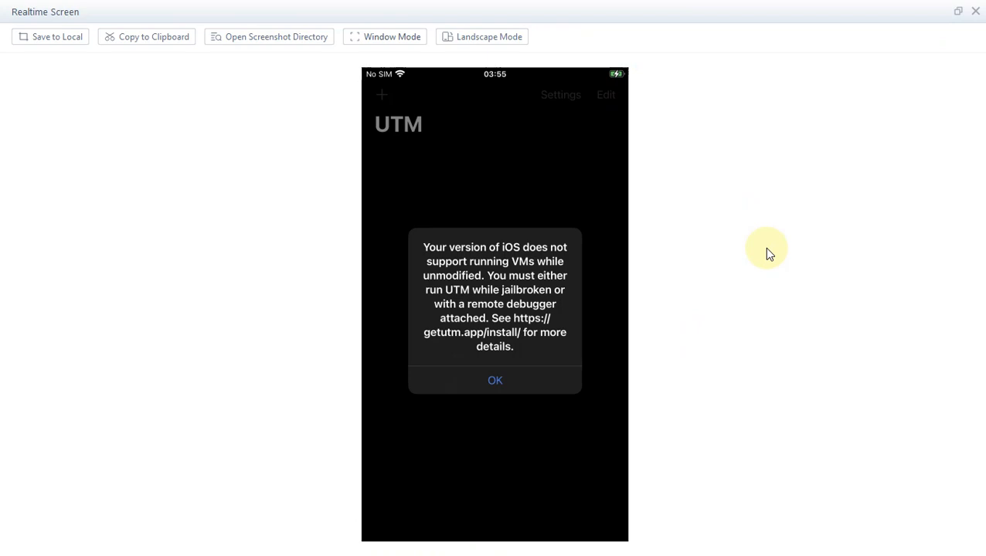
pyautogui.moveTo(524, 327)
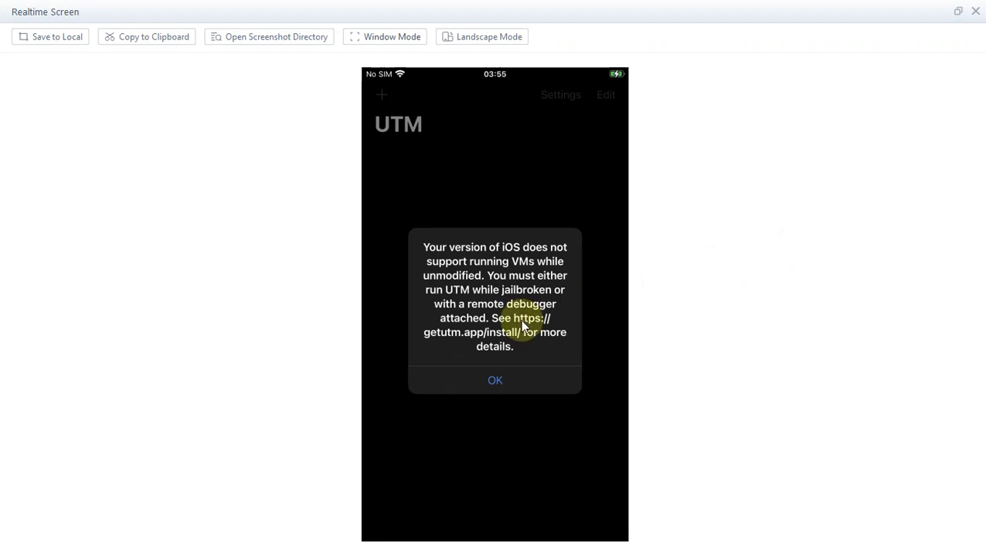
pyautogui.moveTo(683, 322)
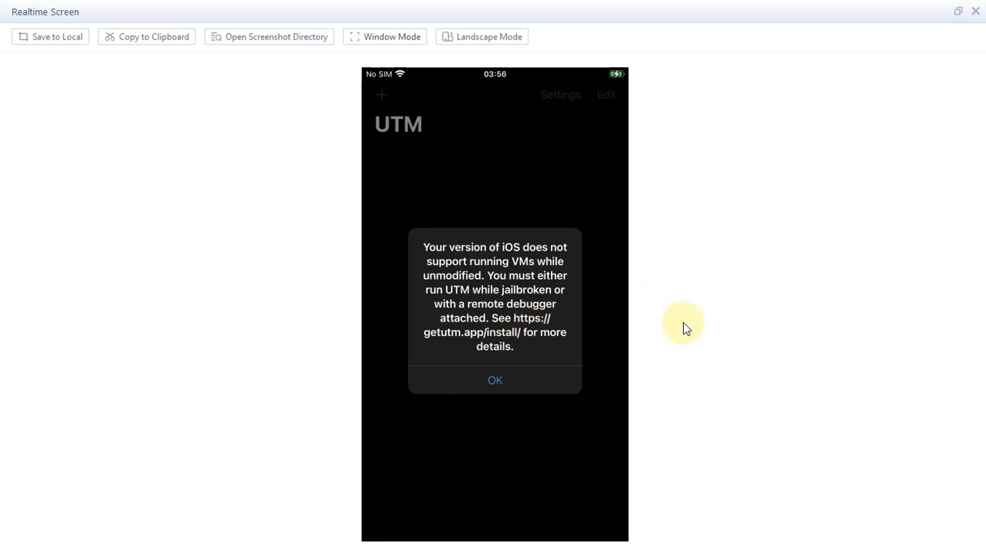
# Step: Dismiss UTM's jailbreak-or-debugger warning to reach the Virtualize/Emulate Start screen
pyautogui.click(495, 380)
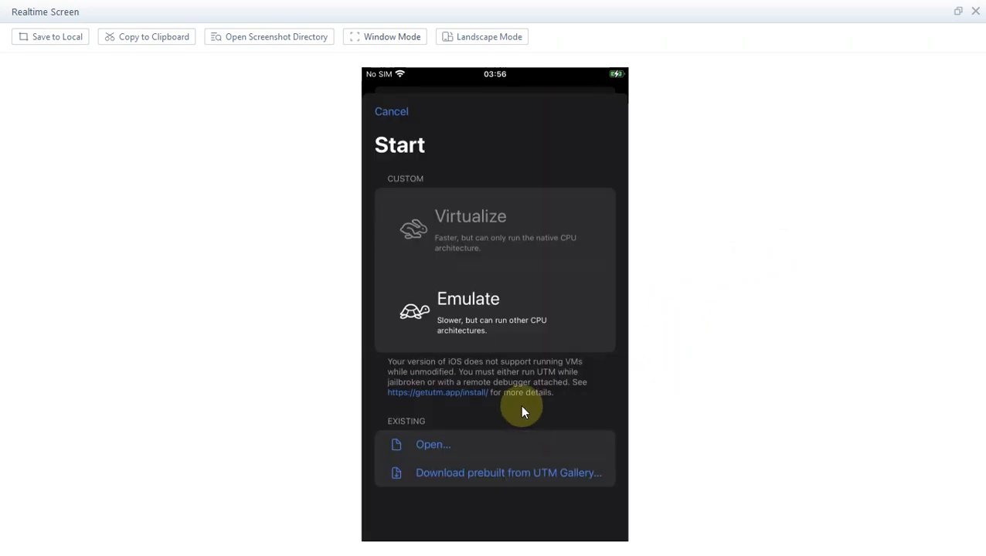
pyautogui.moveTo(525, 390)
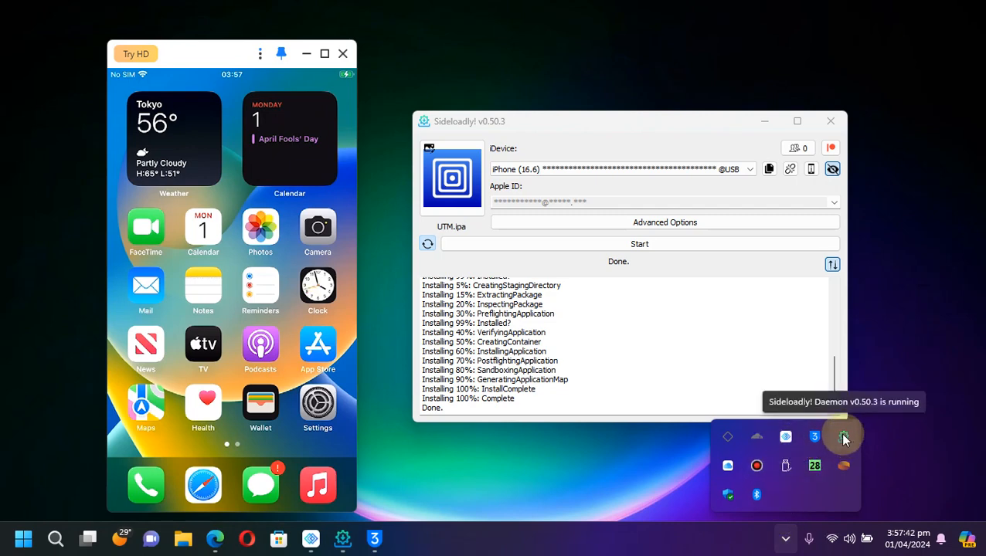
# Step: Run UTM v4.4.5 with JIT via the Sideloadly tray's Enable JIT for Apps menu
pyautogui.rightClick(844, 436)
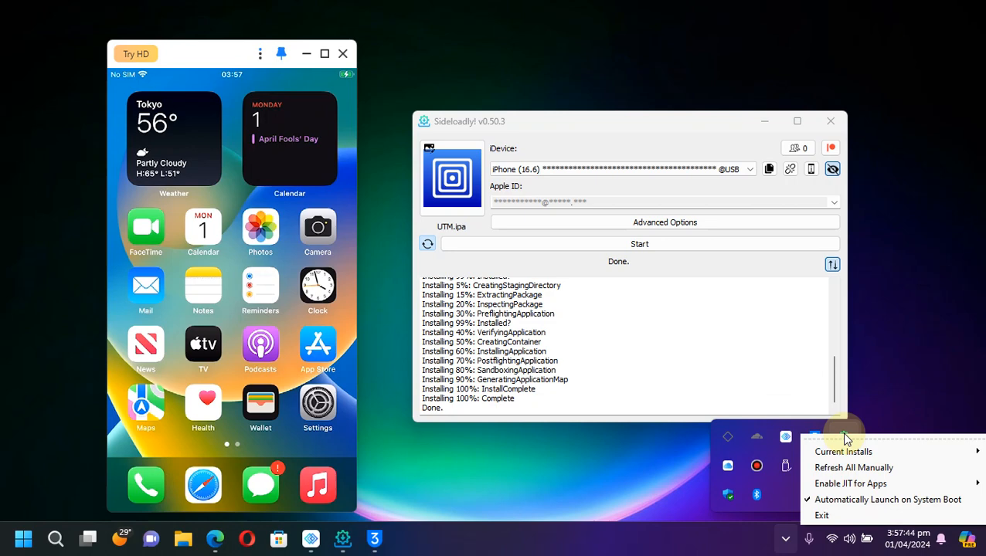
pyautogui.moveTo(850, 483)
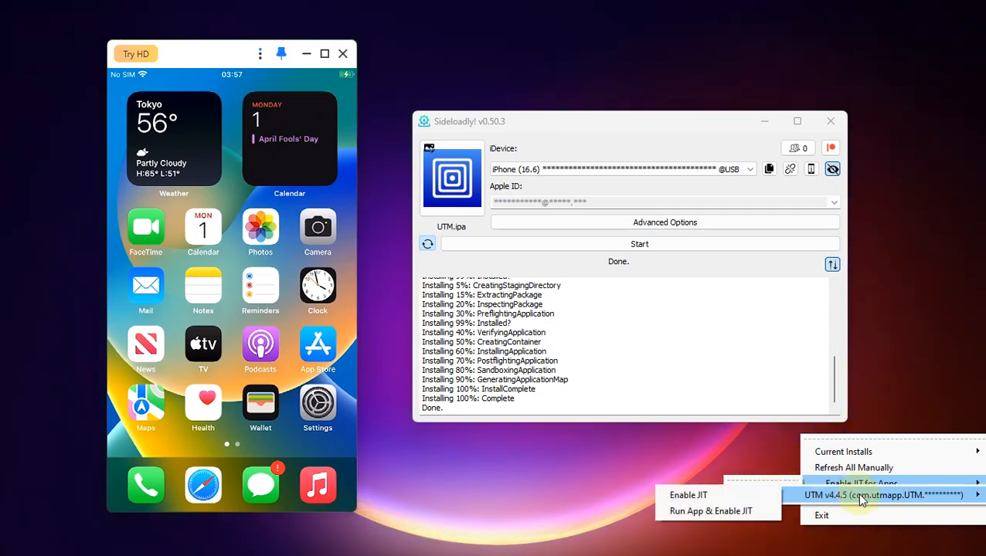
pyautogui.moveTo(711, 511)
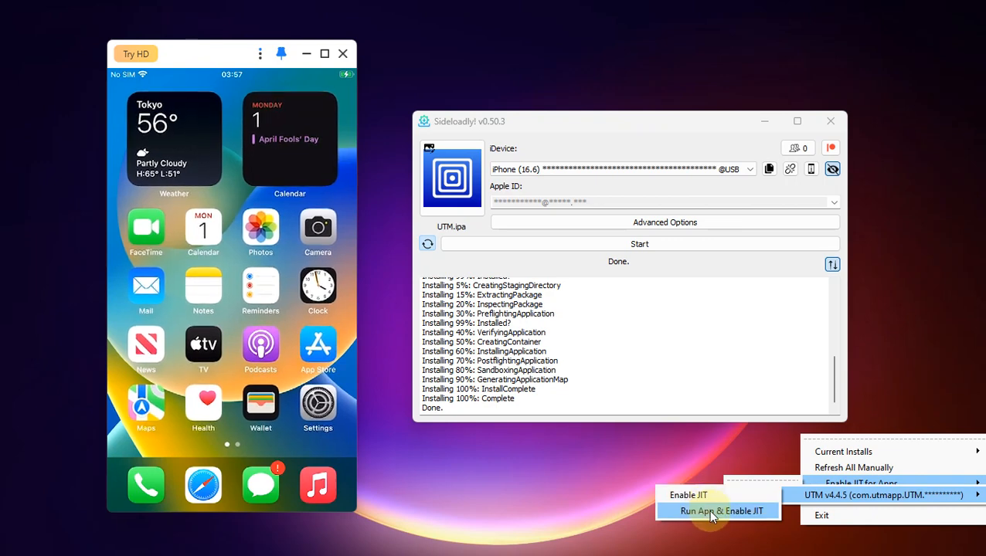
pyautogui.click(722, 511)
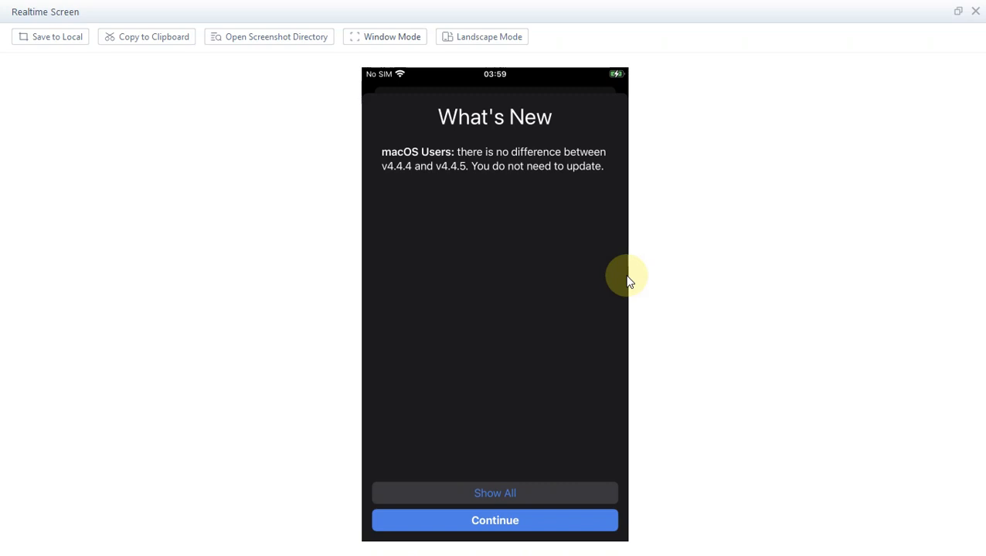
# Step: Open UTM and start a new VM to show the Virtualize and Emulate options
pyautogui.click(494, 520)
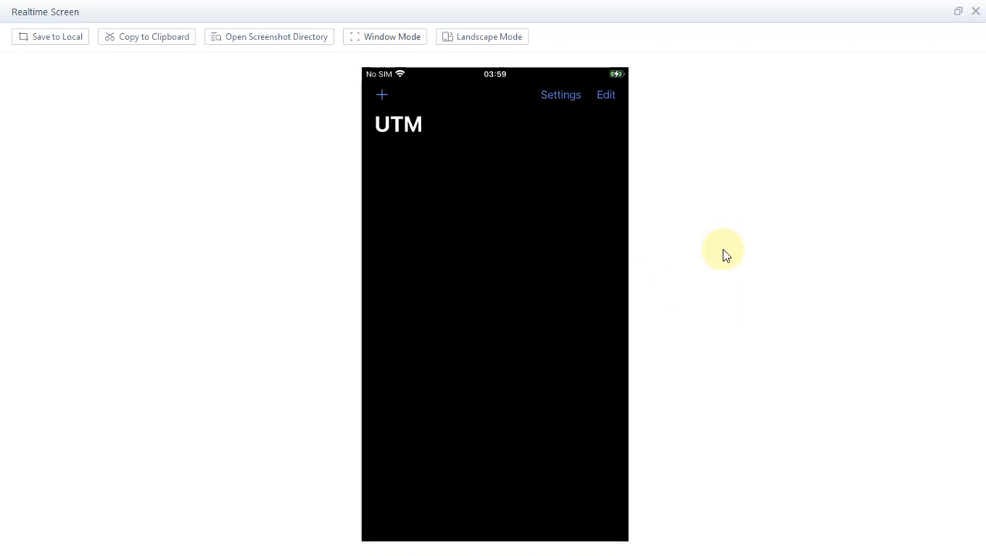
pyautogui.click(381, 94)
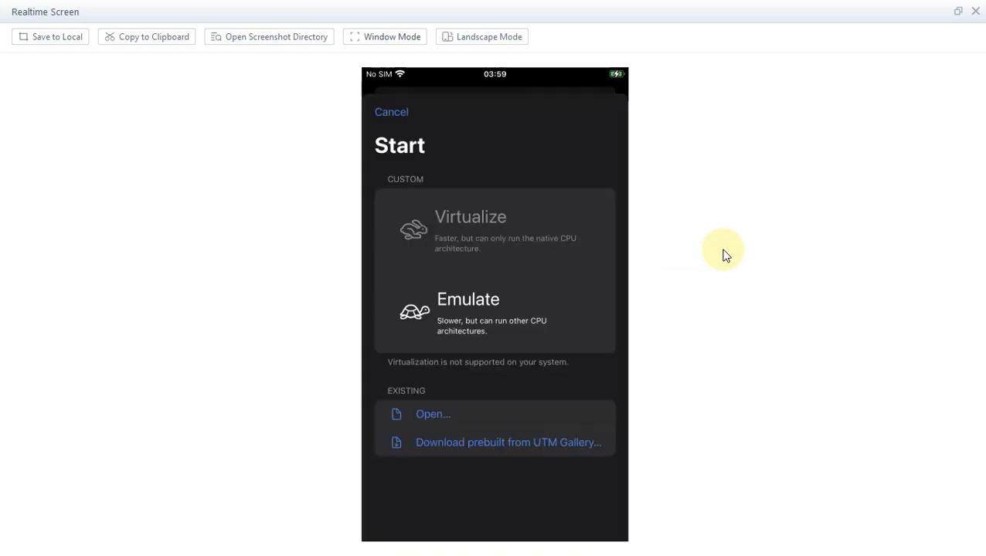
pyautogui.moveTo(471, 380)
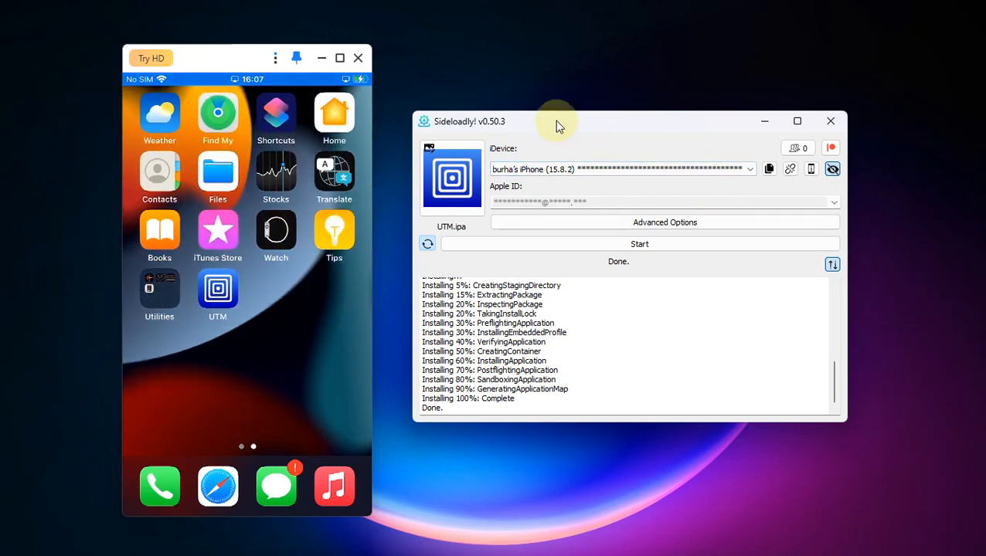
pyautogui.moveTo(735, 549)
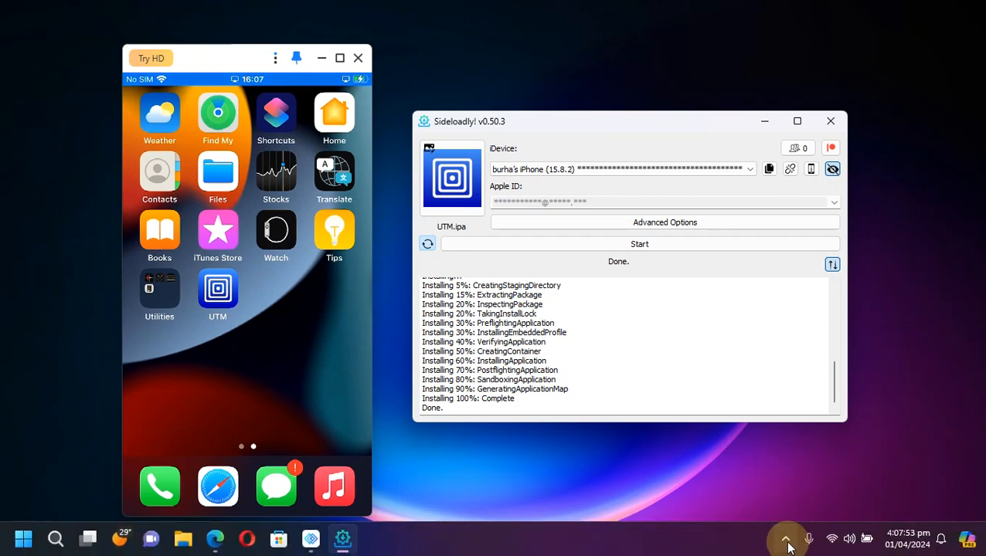
# Step: Reveal the hidden tray icons once Sideloadly's log reports installation complete
pyautogui.click(786, 539)
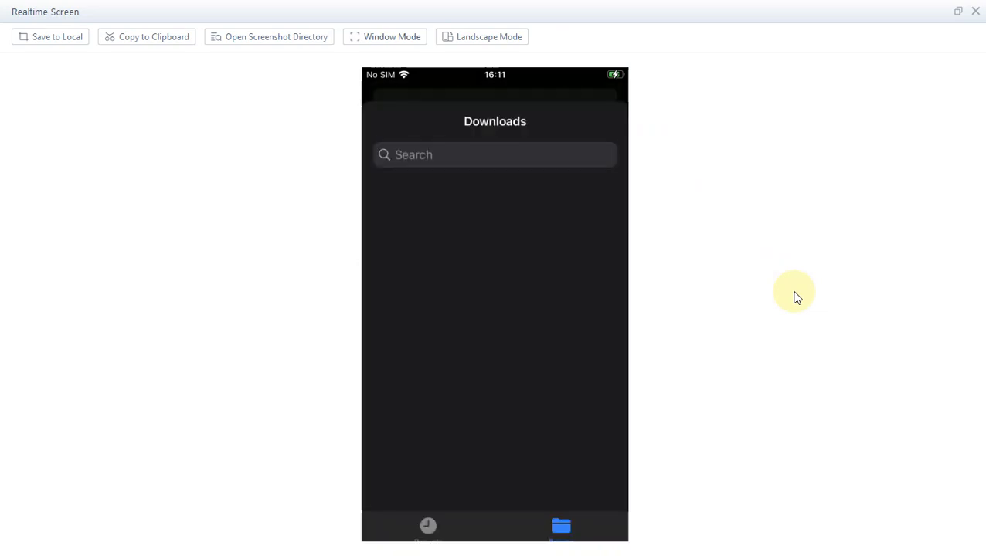
# Step: Install UTM.ipa from Downloads through TrollStore and bring up the UTM entry's actions
pyautogui.click(562, 526)
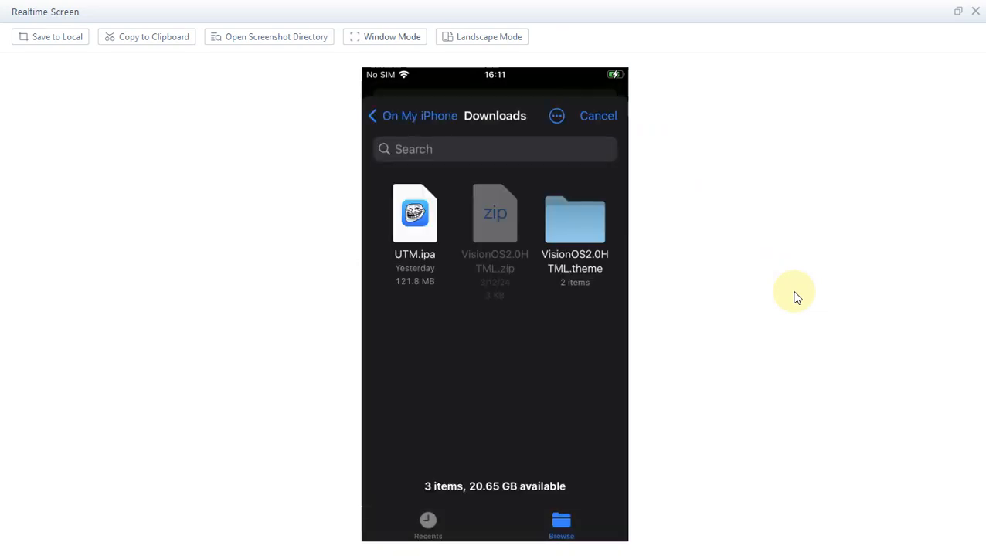
pyautogui.click(415, 214)
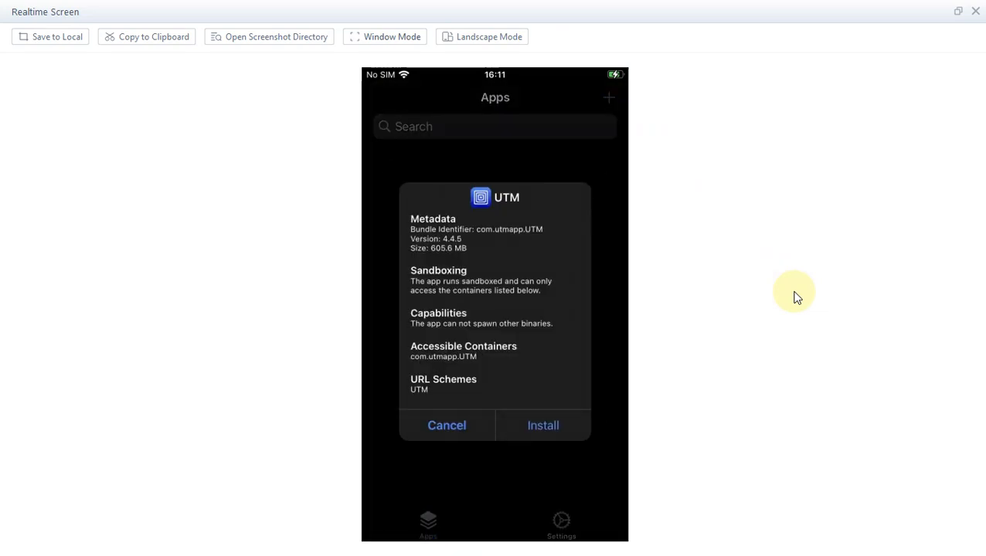
pyautogui.click(542, 425)
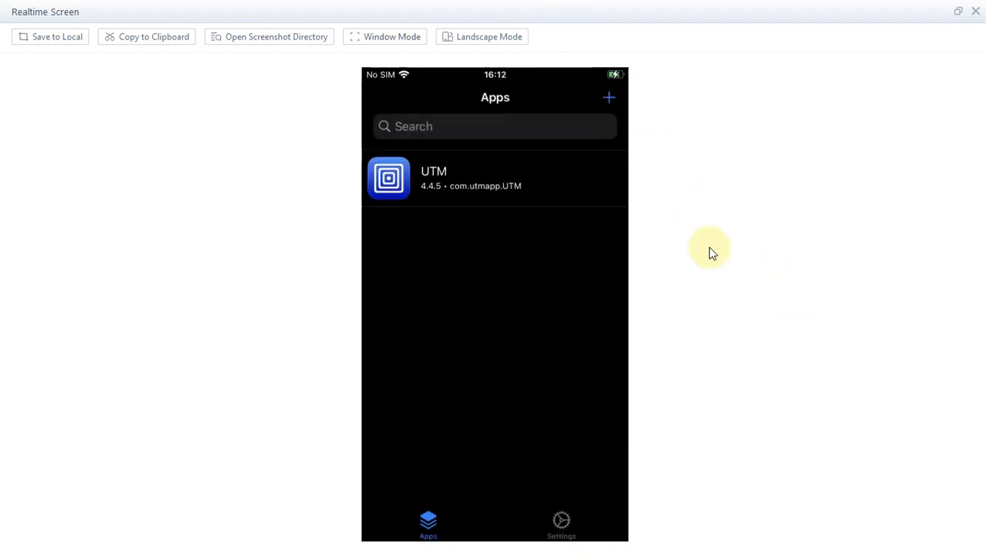
pyautogui.click(495, 177)
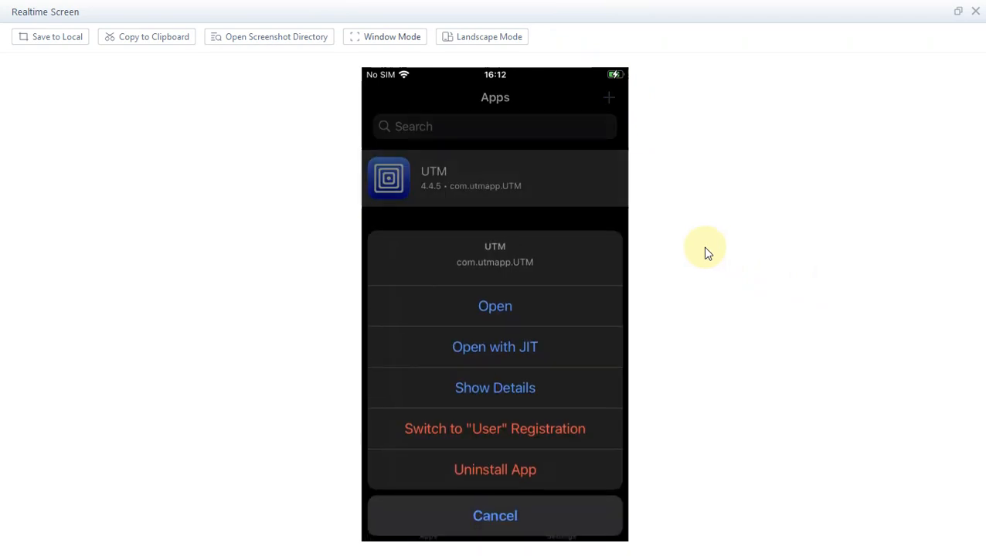
pyautogui.moveTo(495, 347)
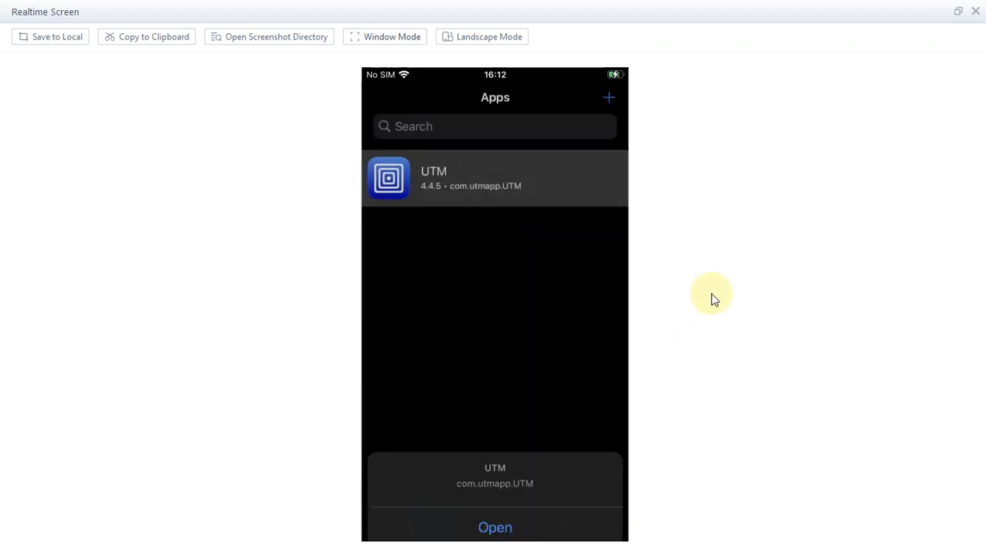
# Step: Choose 'Open with JIT' in UTM's TrollStore action sheet
pyautogui.click(495, 527)
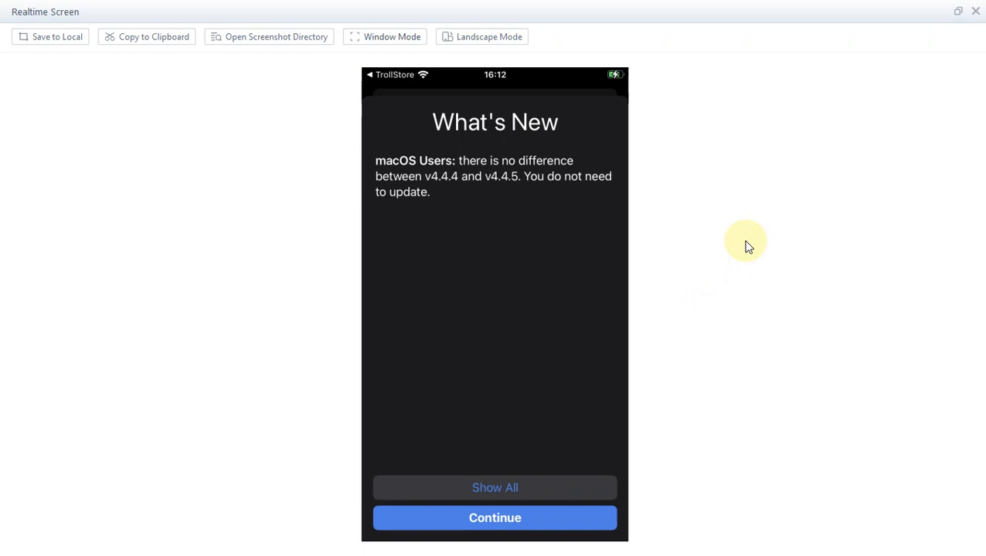
# Step: Dismiss What's New, start a new VM, then reach General settings on the iPad
pyautogui.click(494, 518)
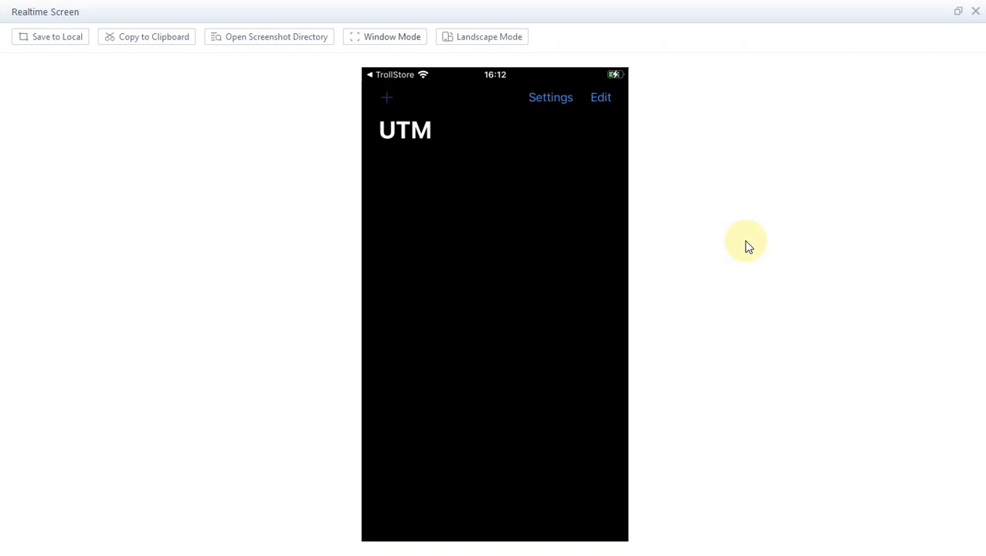
pyautogui.click(386, 97)
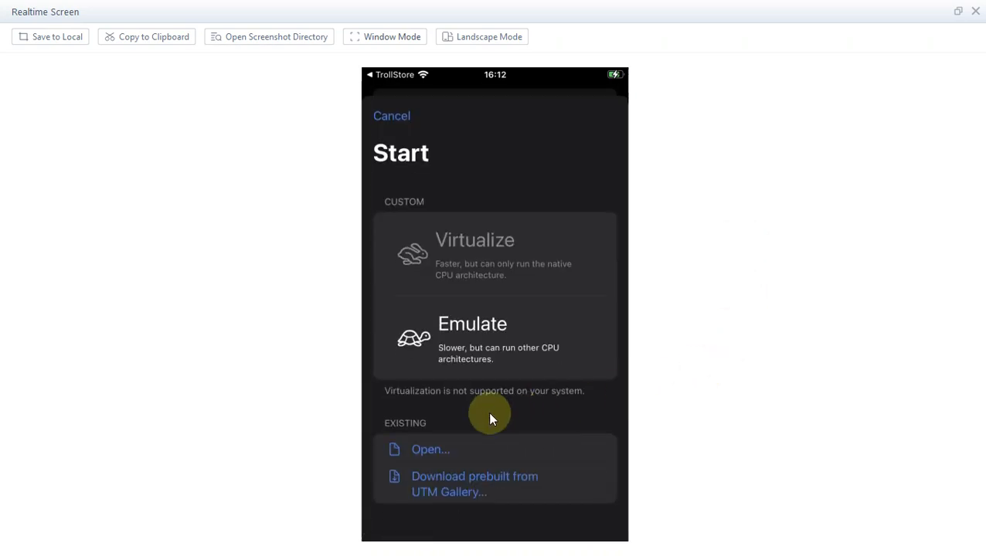
pyautogui.moveTo(671, 277)
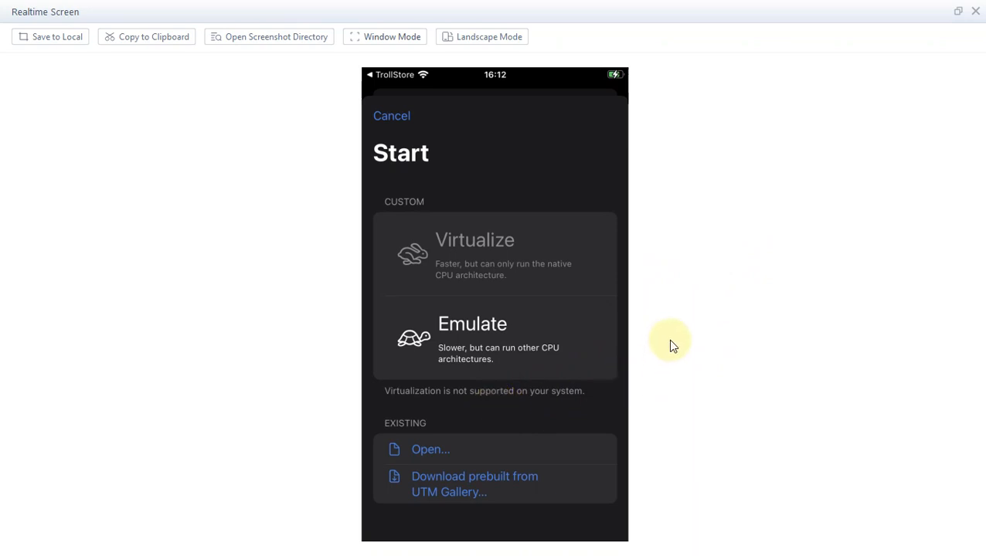
pyautogui.click(391, 115)
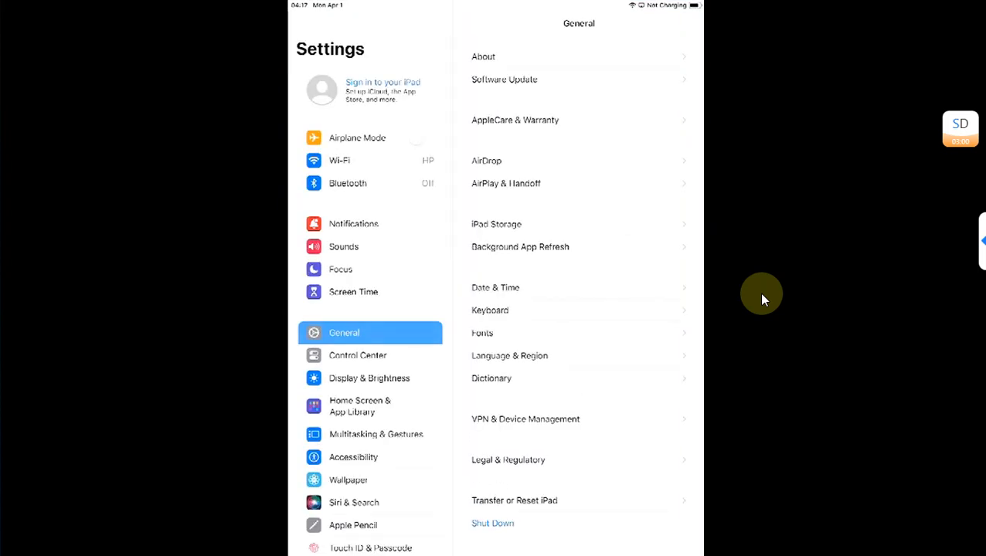
# Step: Leave General settings and return to the iPad home screen showing TrollStore
pyautogui.click(483, 57)
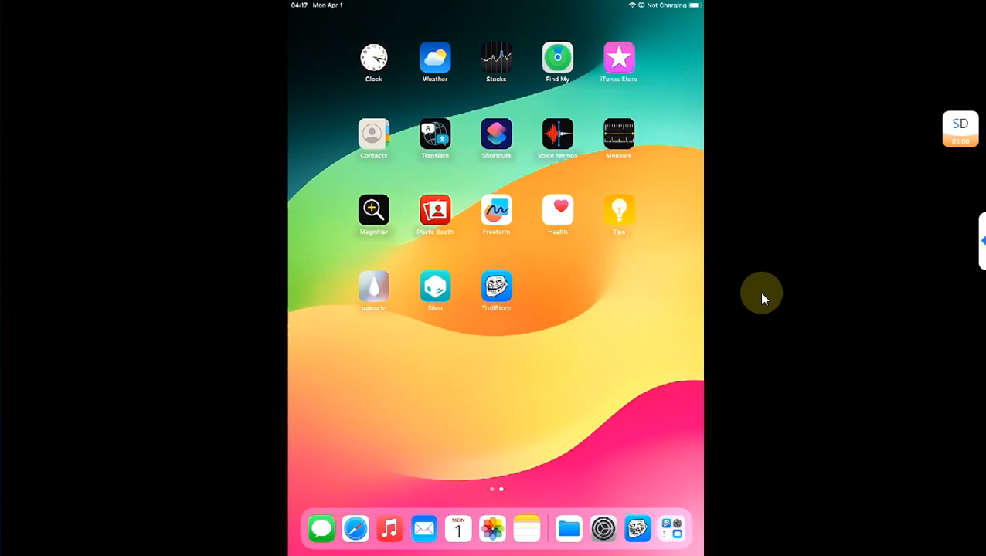
pyautogui.moveTo(774, 338)
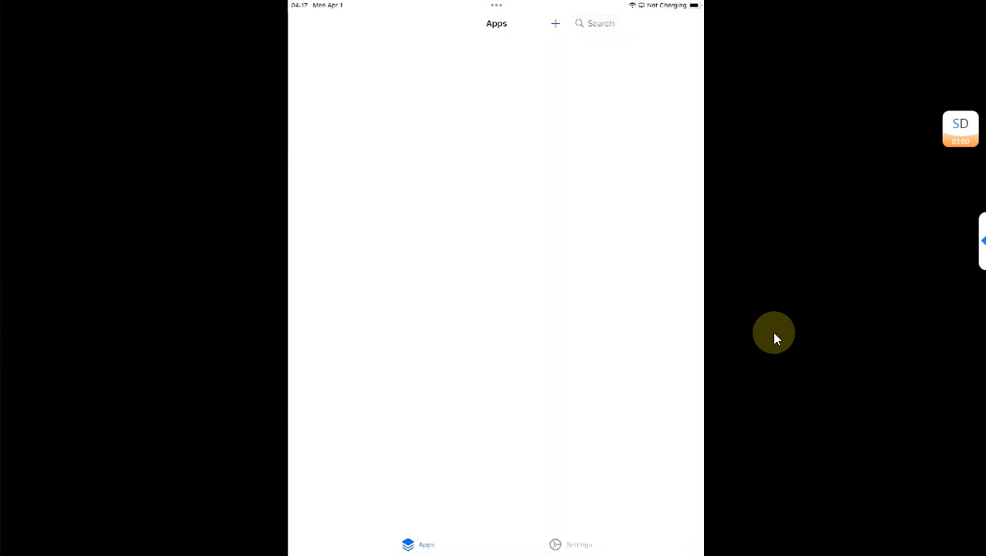
# Step: Install UTM.ipa from the iPad's Downloads folder through TrollStore
pyautogui.click(554, 23)
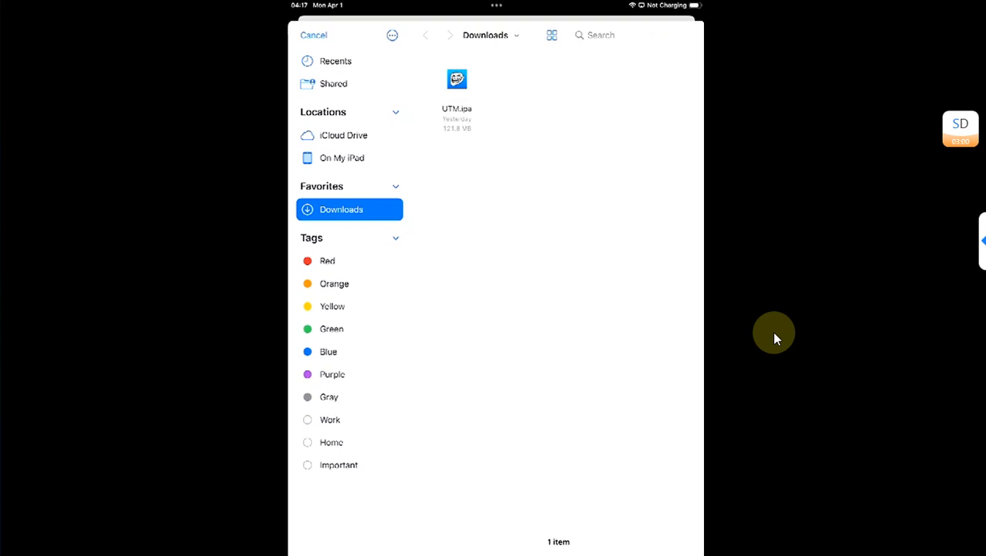
pyautogui.click(313, 35)
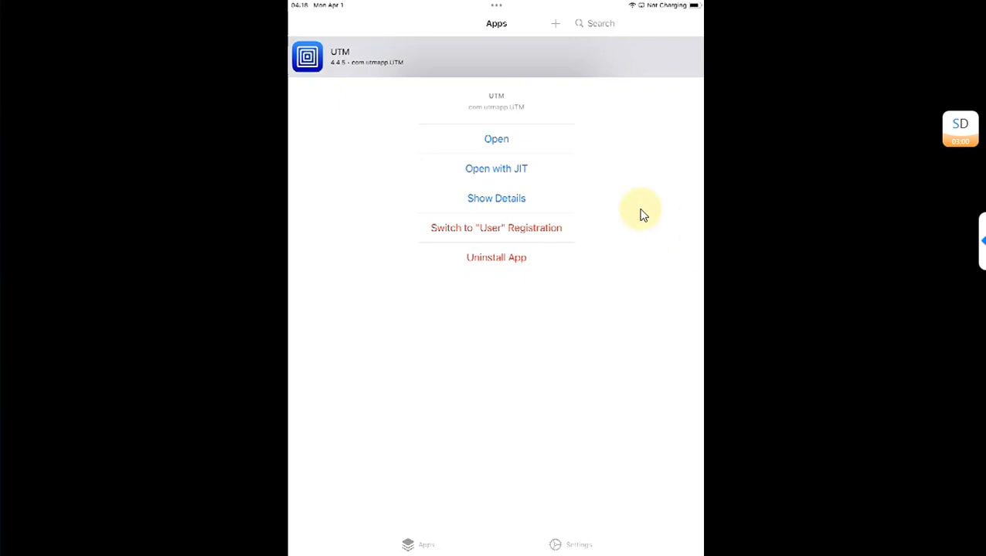
pyautogui.moveTo(781, 228)
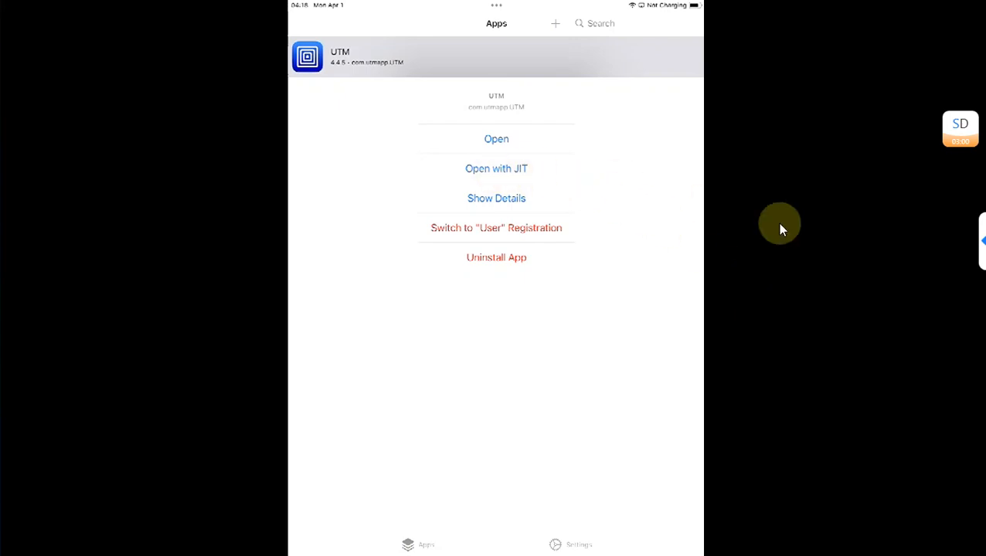
# Step: Open UTM with JIT from TrollStore and dismiss the What's New notes
pyautogui.click(496, 139)
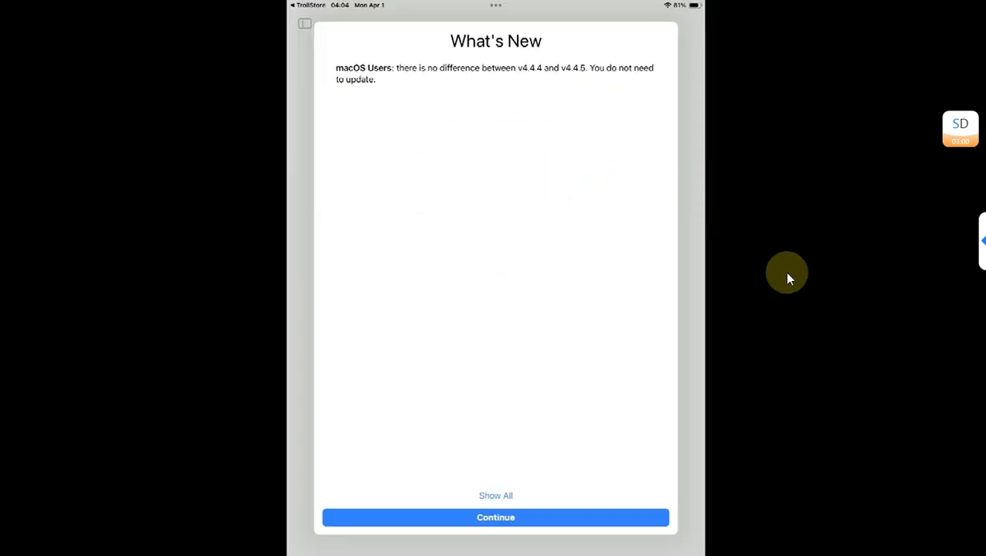
pyautogui.click(496, 518)
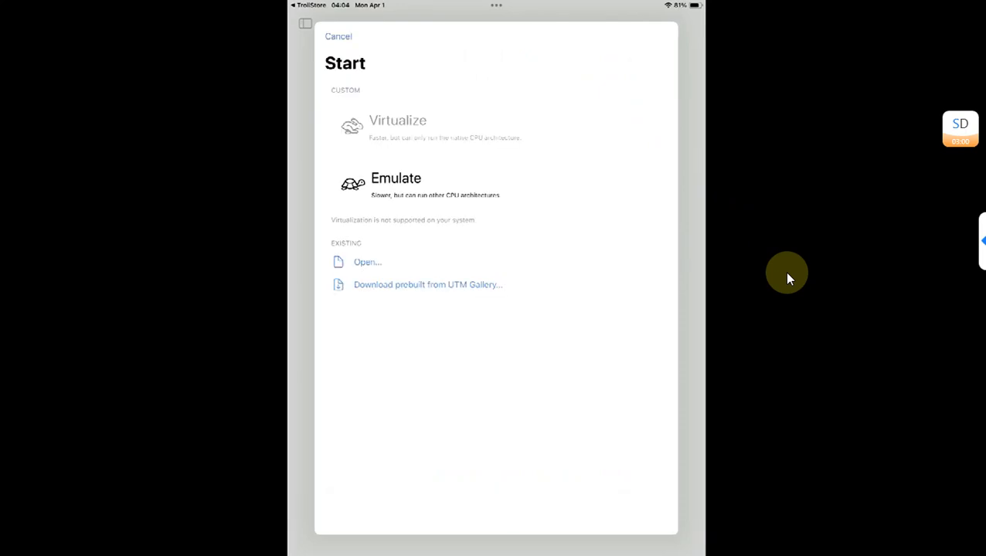
pyautogui.moveTo(487, 244)
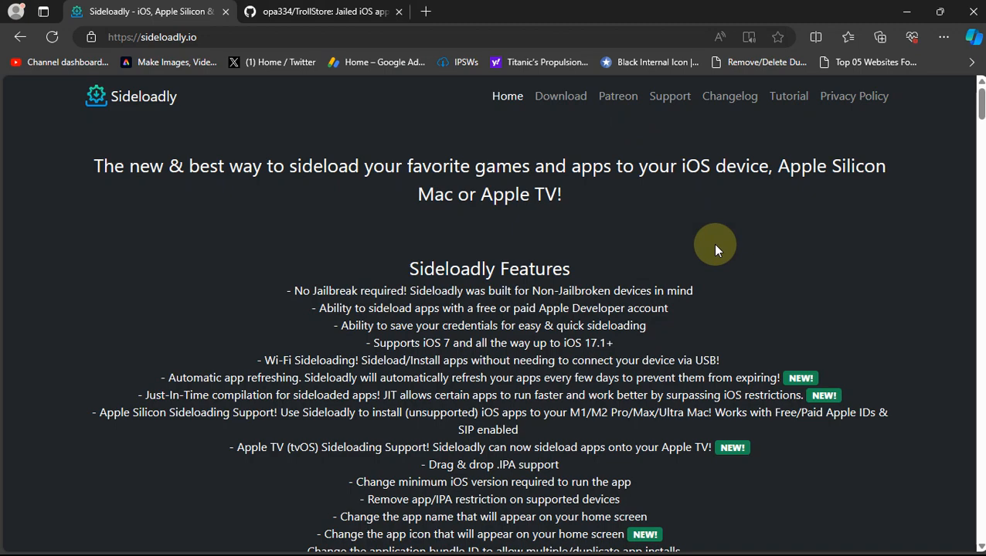
# Step: Switch Edge to the second tab showing the TrollStore GitHub repository
pyautogui.click(324, 10)
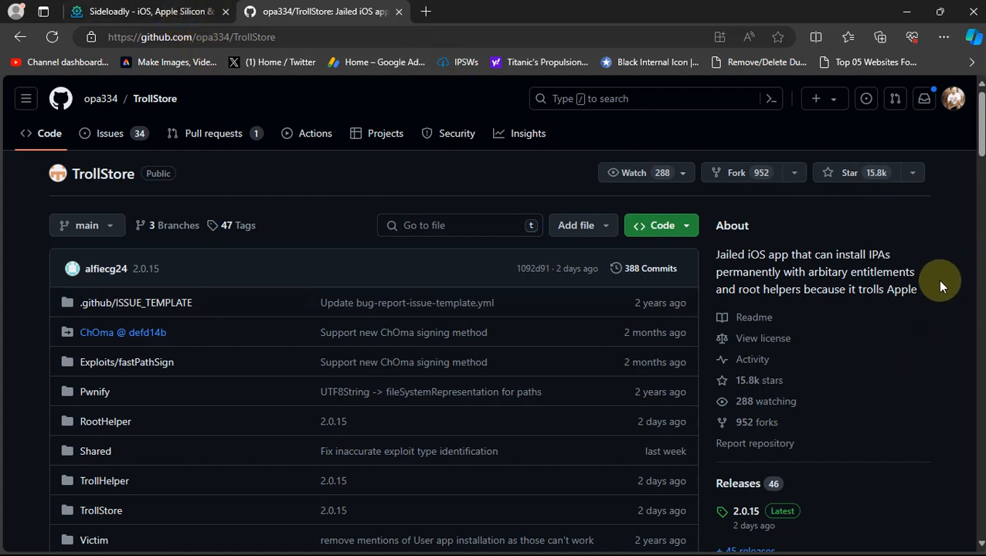
pyautogui.moveTo(933, 279)
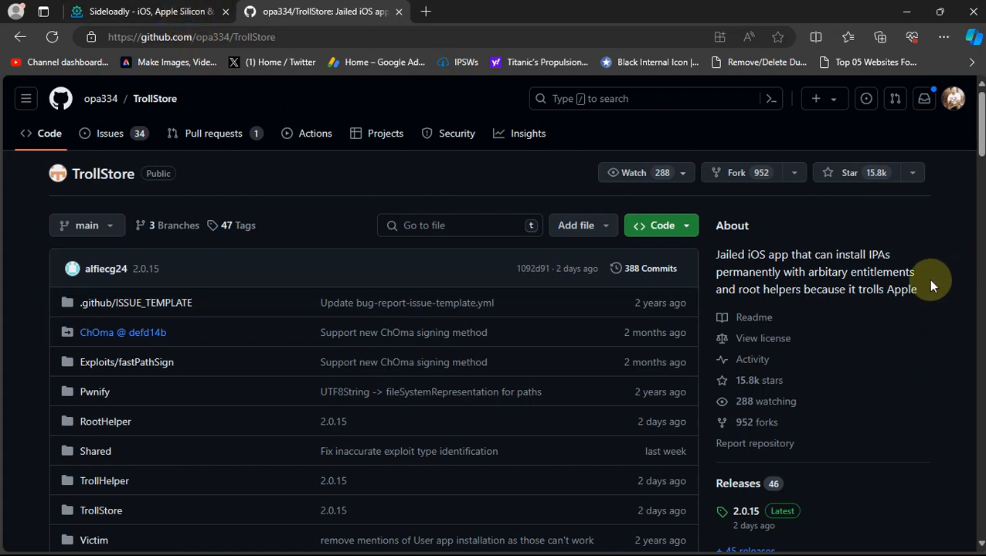